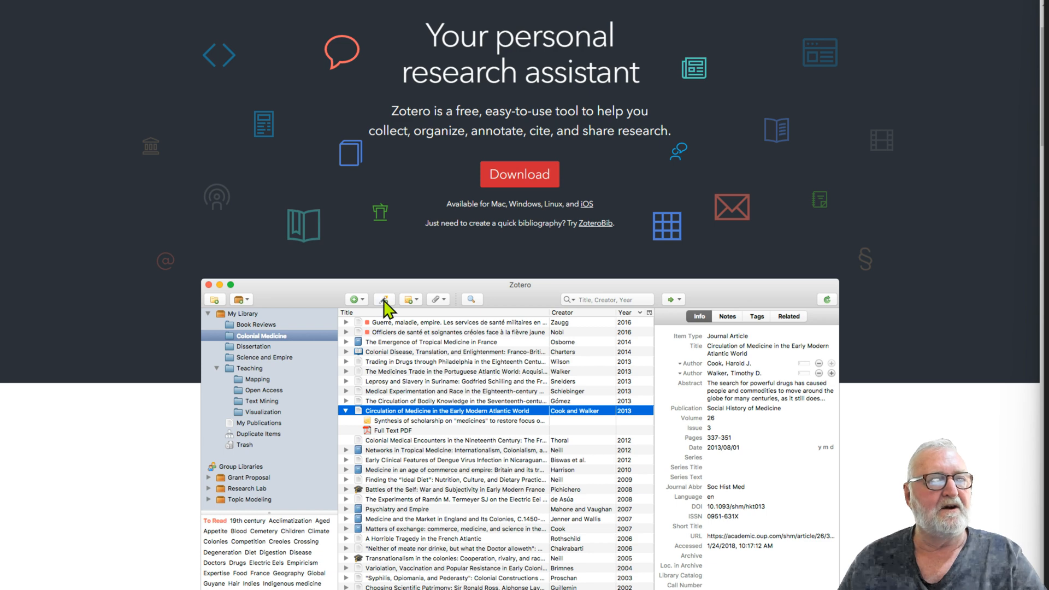
scroll(down, 3)
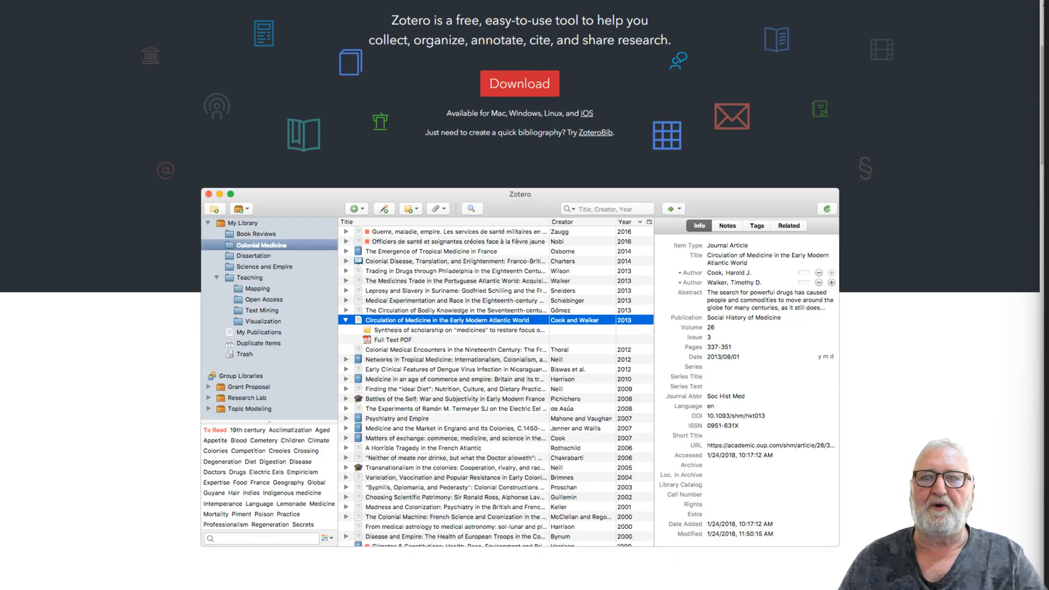